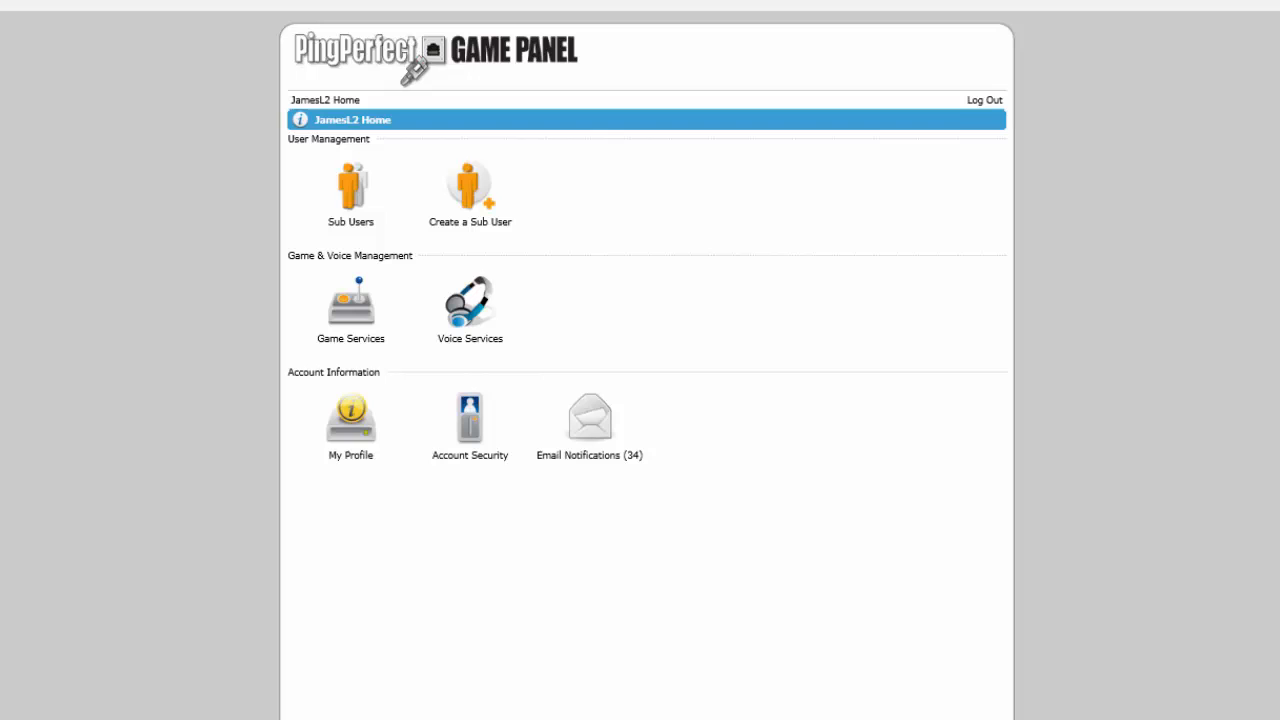
{"action": "mouse_move", "coordinate": [95, 557]}
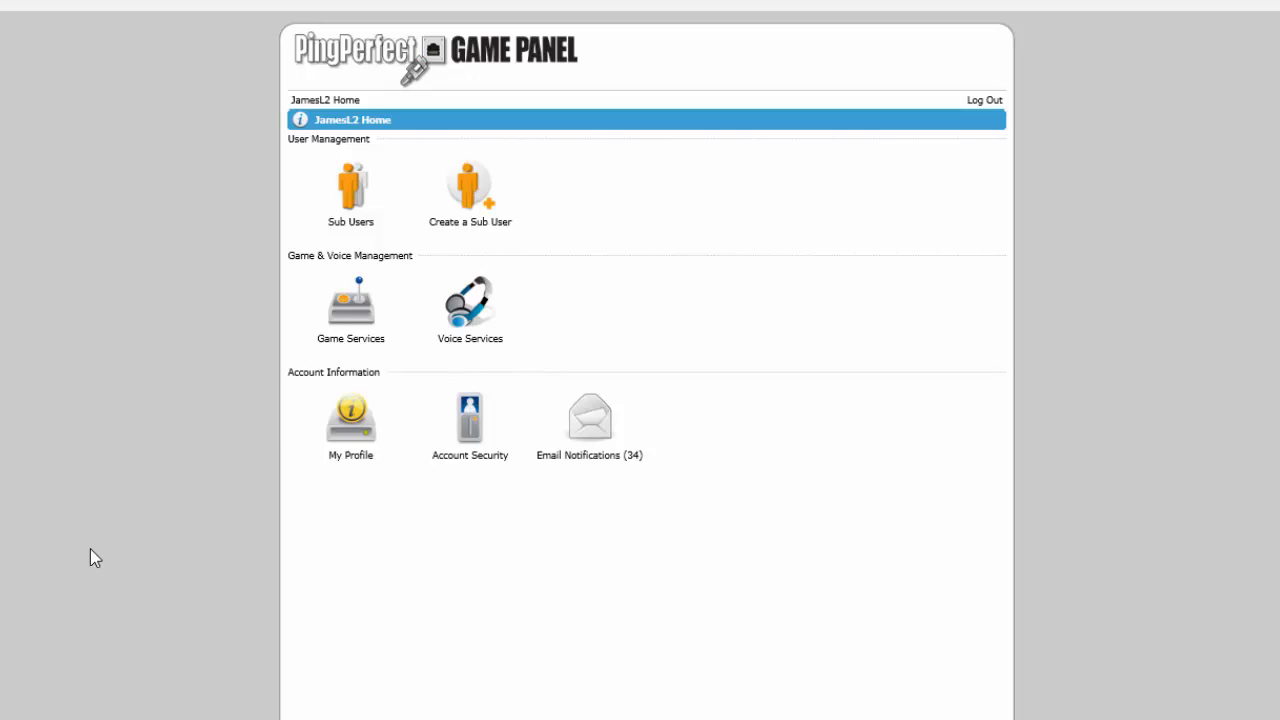
{"action": "mouse_move", "coordinate": [350, 420]}
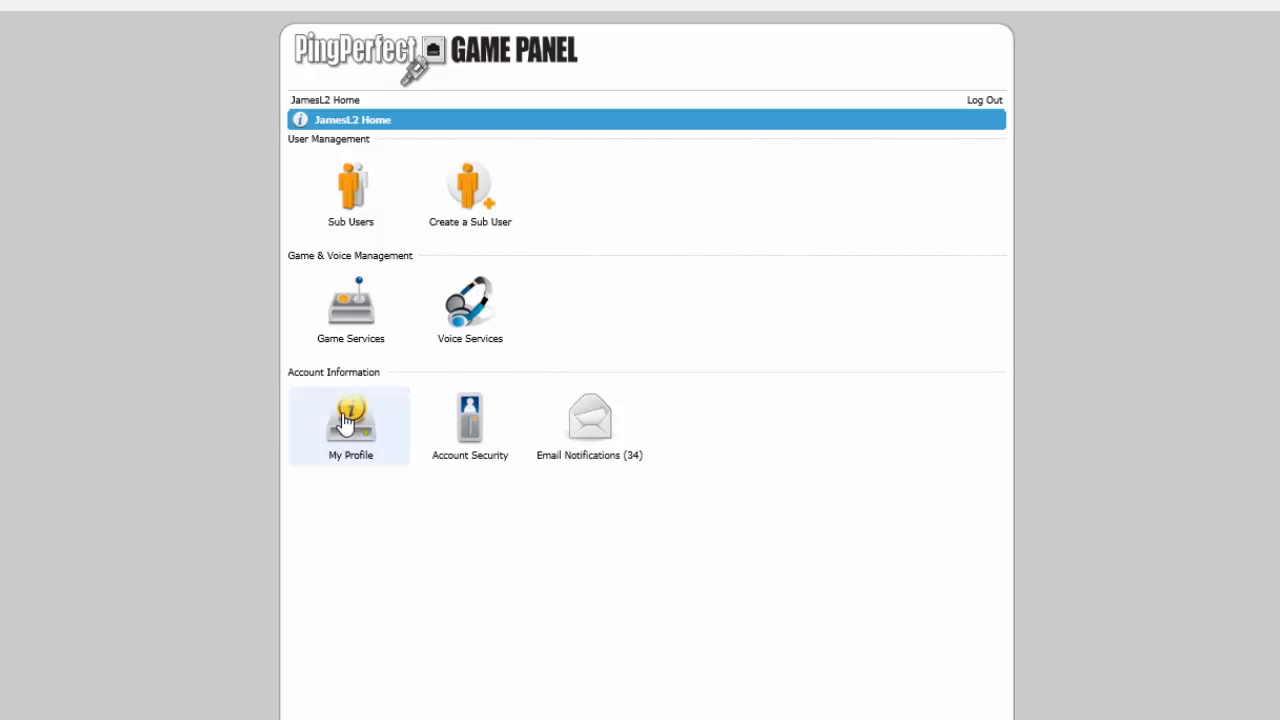
Open the 7DaysToDie service details showing its FTP address, with FileZilla launched alongside
{"action": "left_click", "coordinate": [350, 305]}
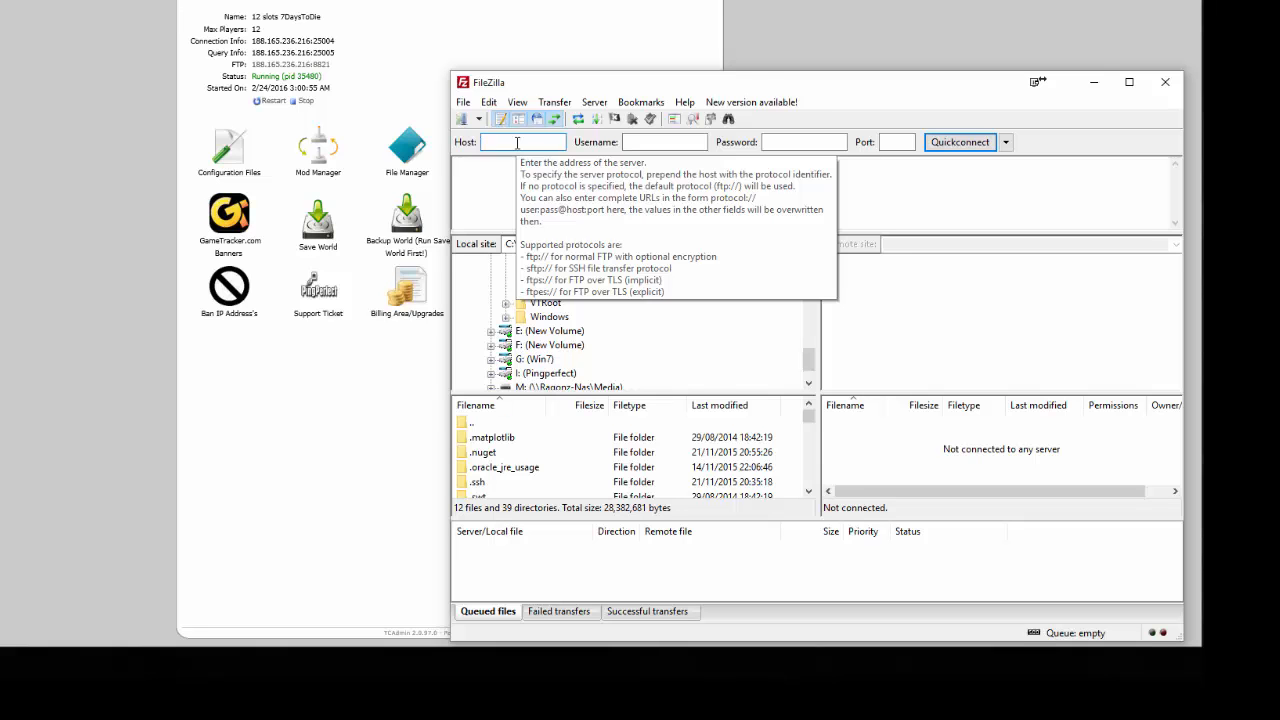
{"action": "type", "text": "188.165.236.216"}
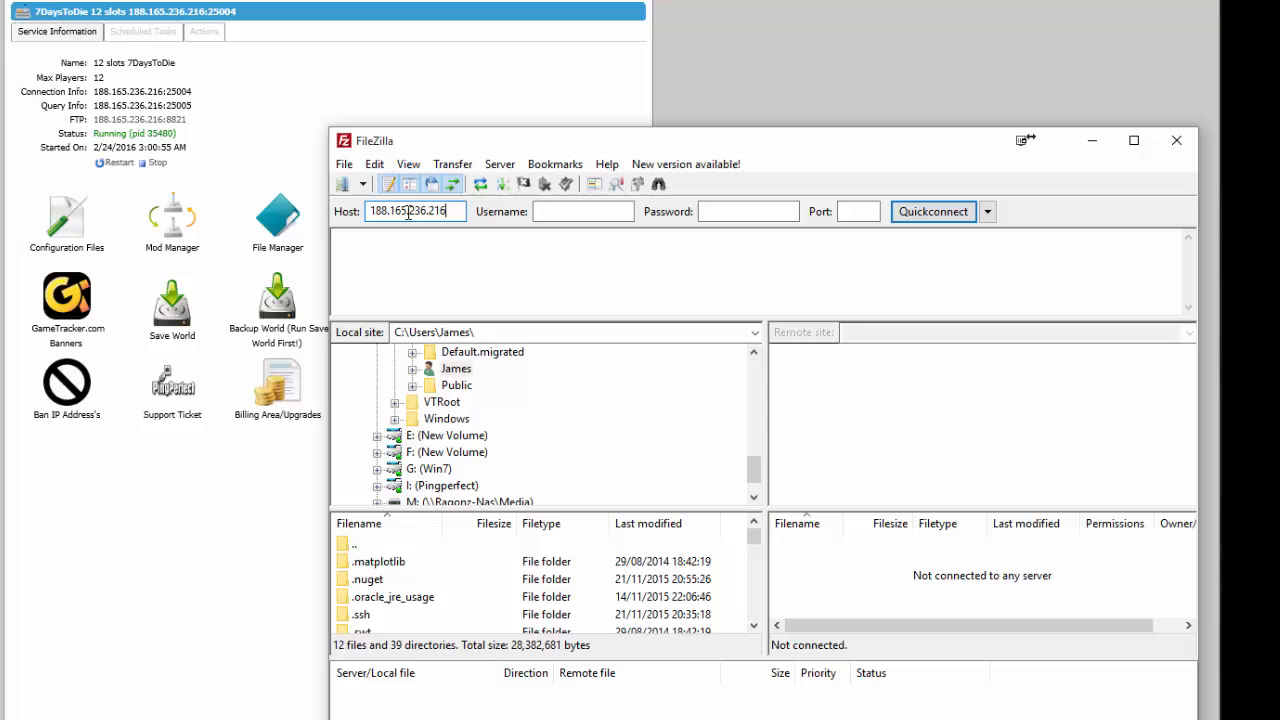
{"action": "left_click", "coordinate": [583, 211]}
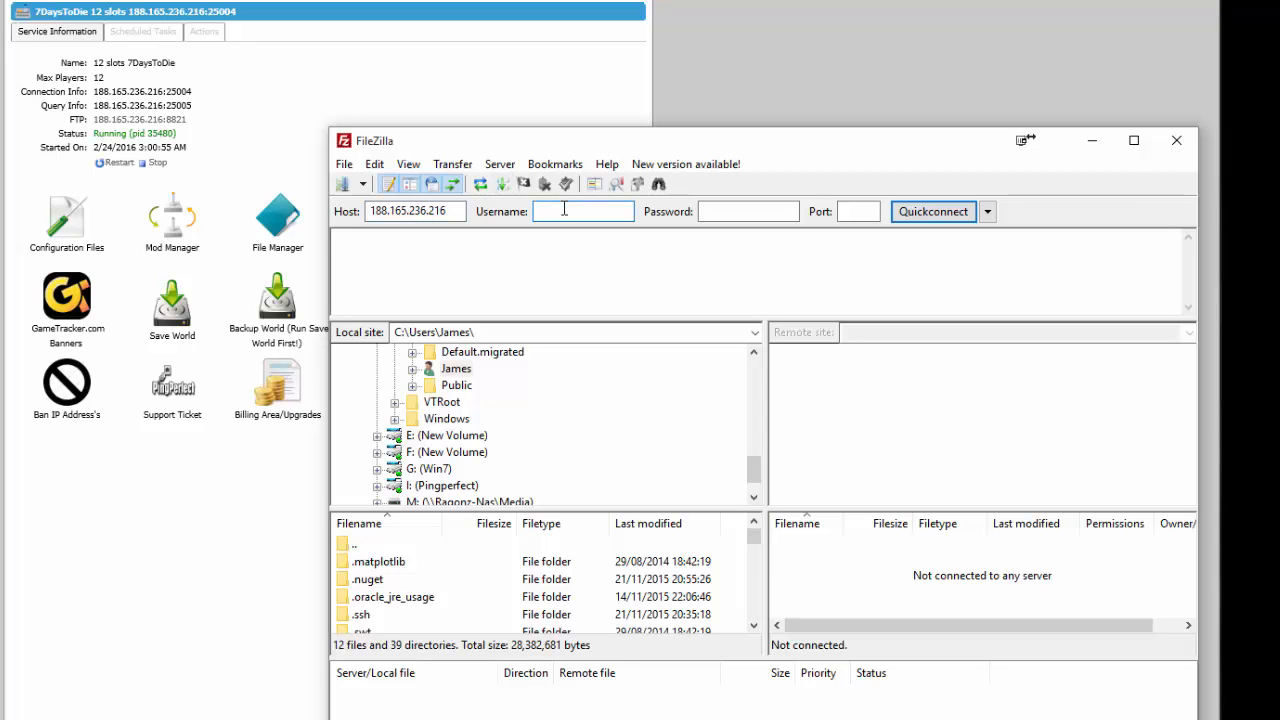
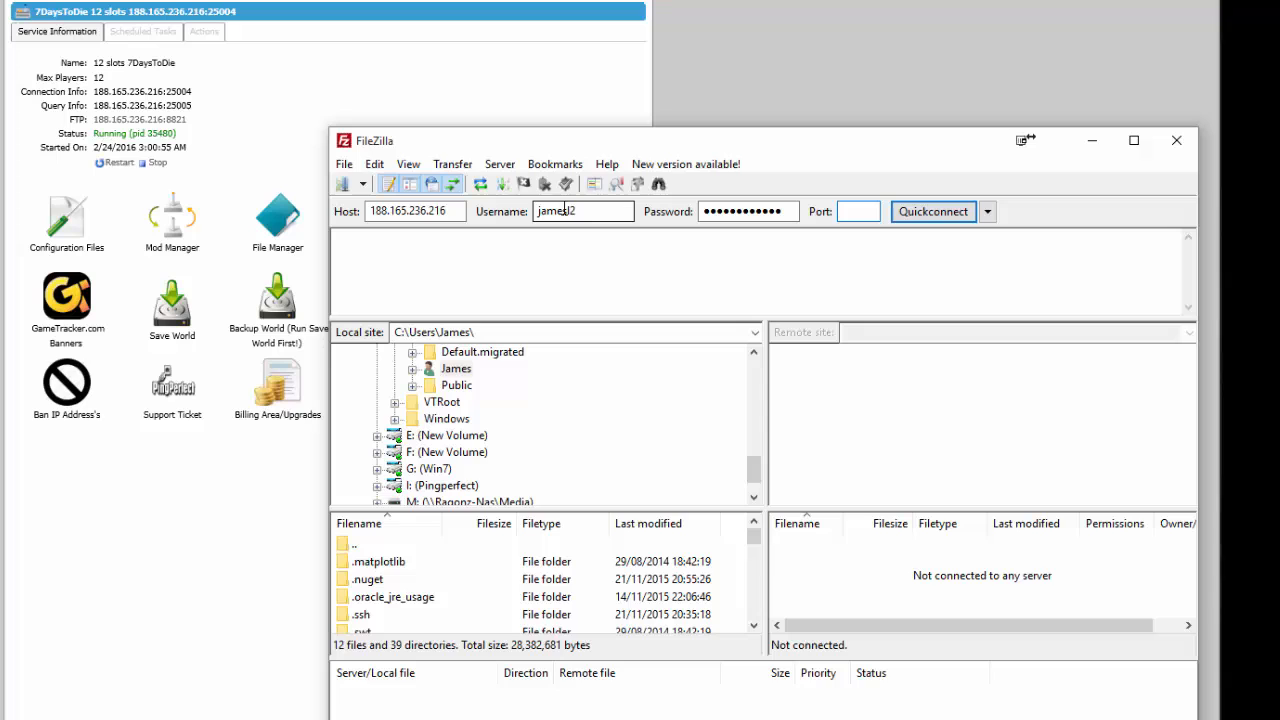
{"action": "left_click", "coordinate": [855, 211]}
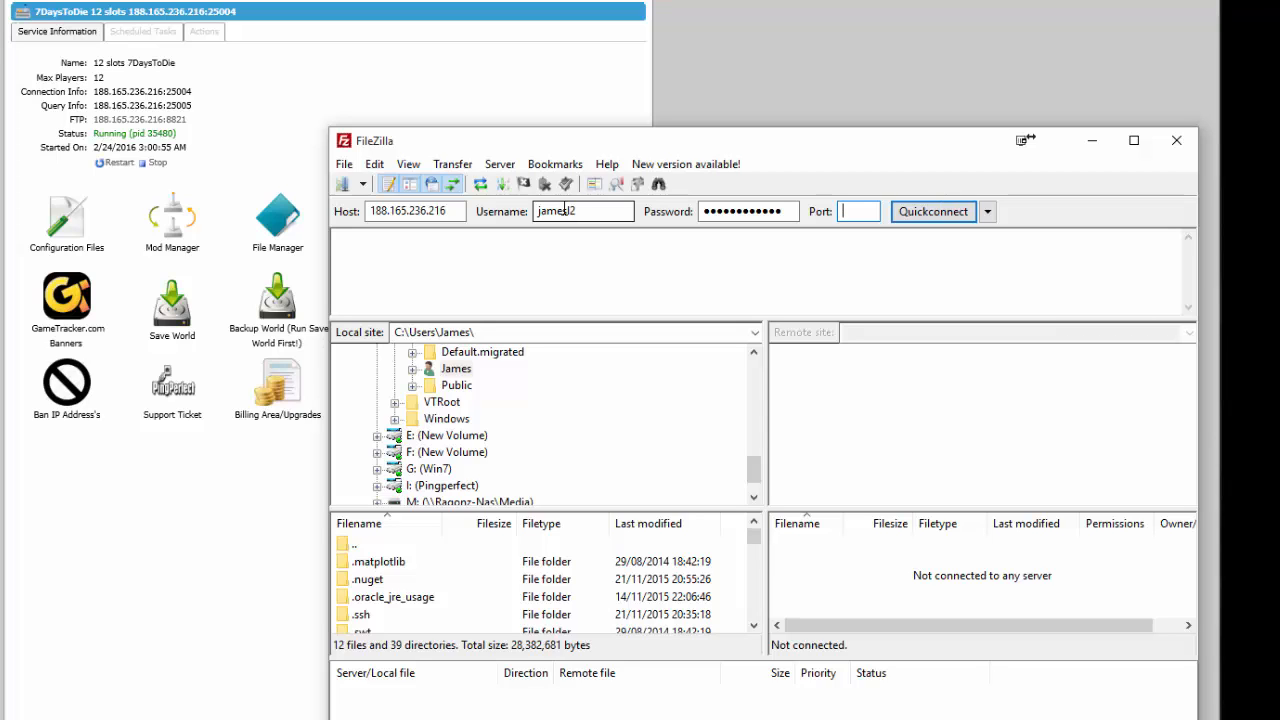
{"action": "type", "text": "88"}
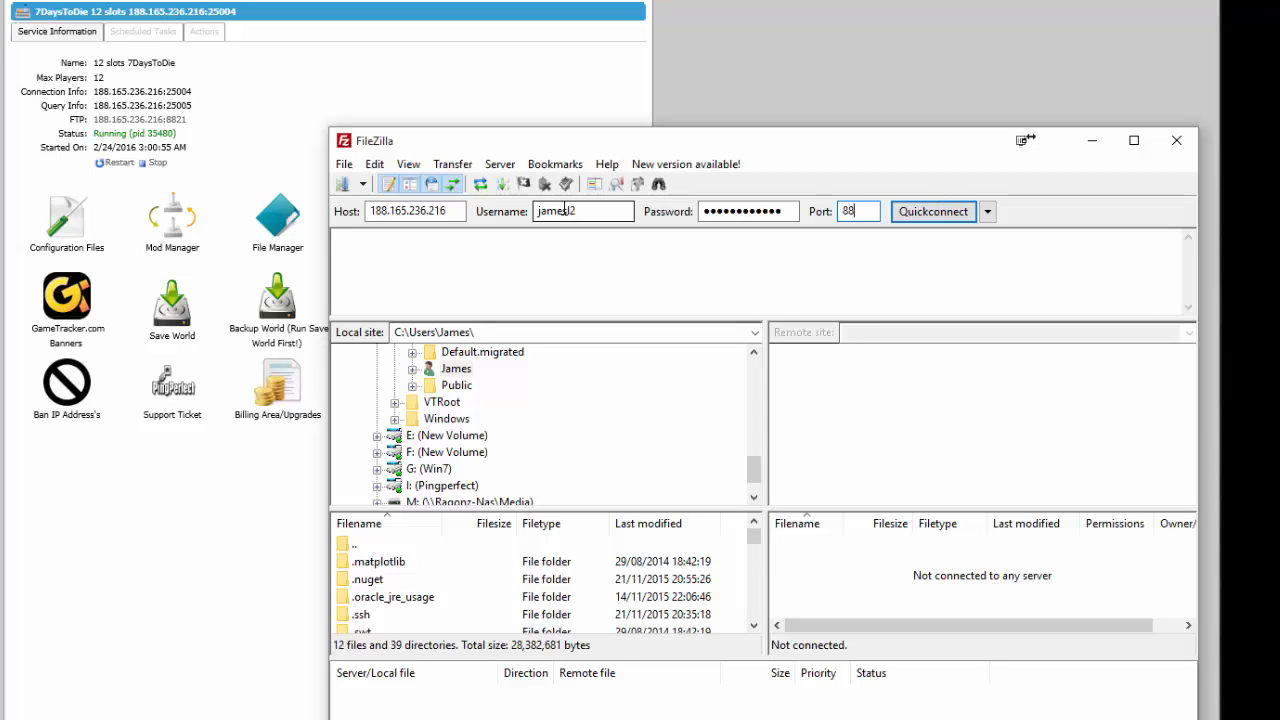
{"action": "type", "text": "8821"}
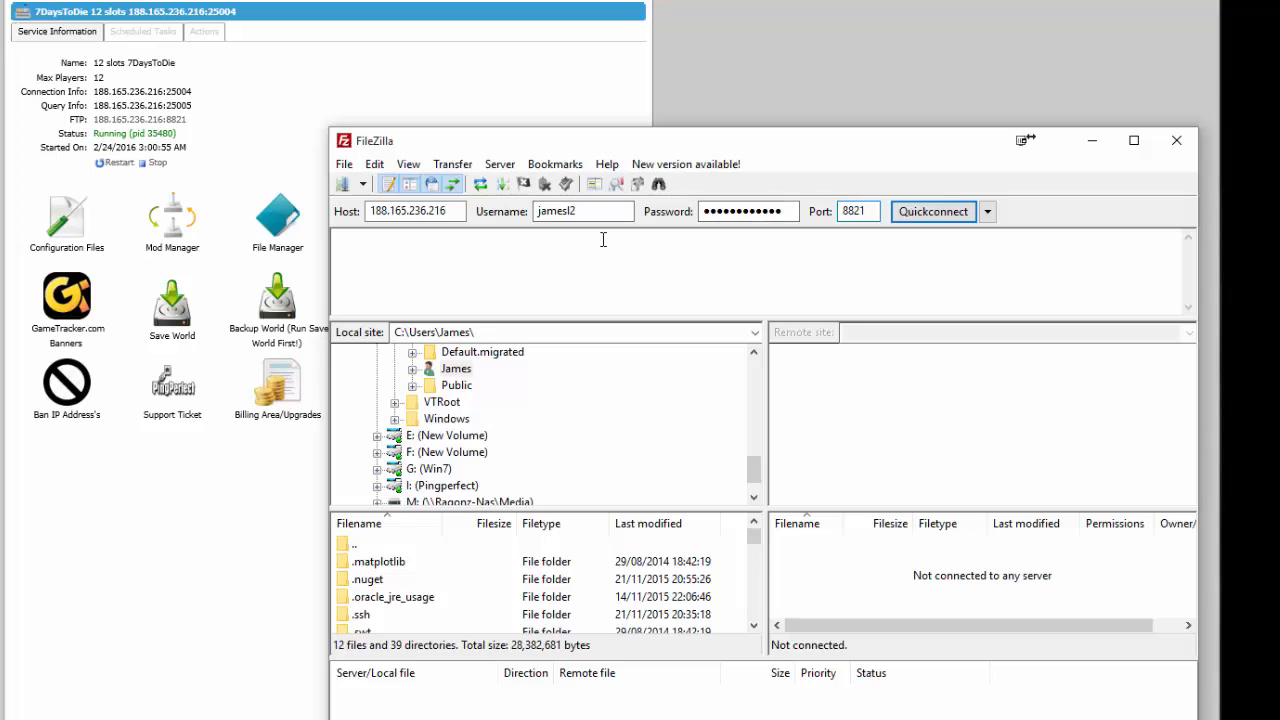
{"action": "left_click", "coordinate": [932, 211]}
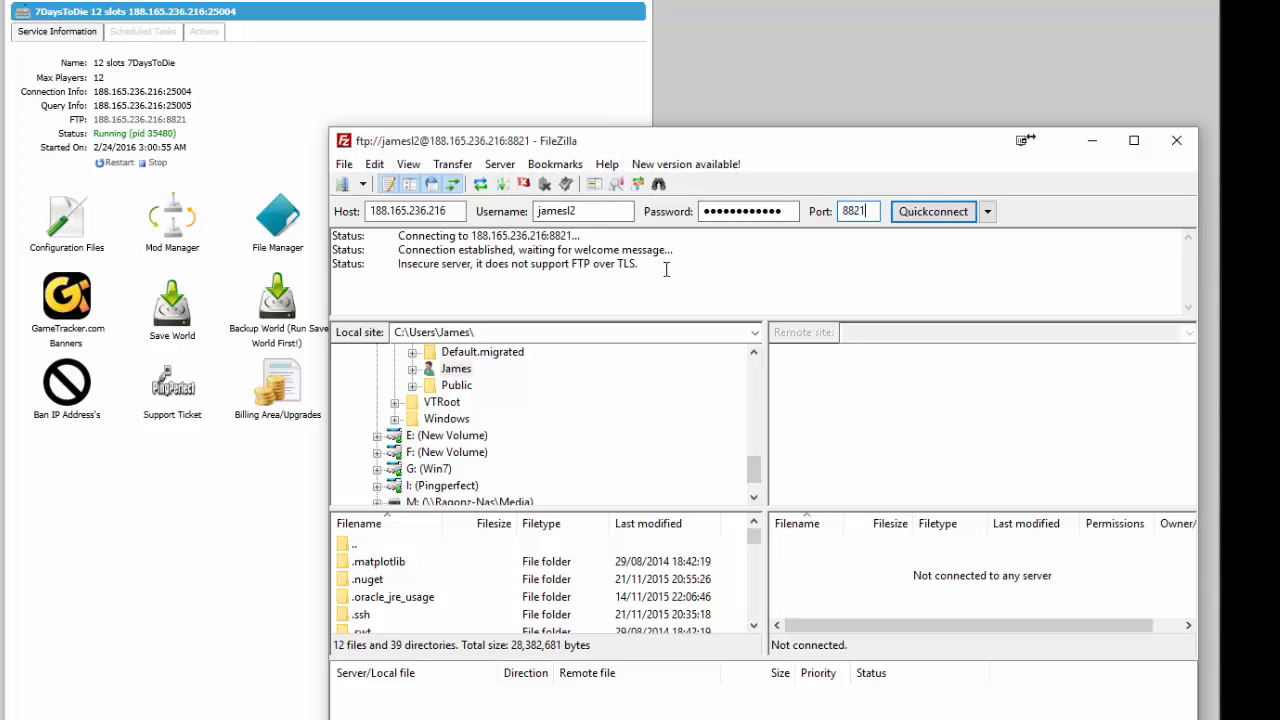
{"action": "mouse_move", "coordinate": [856, 443]}
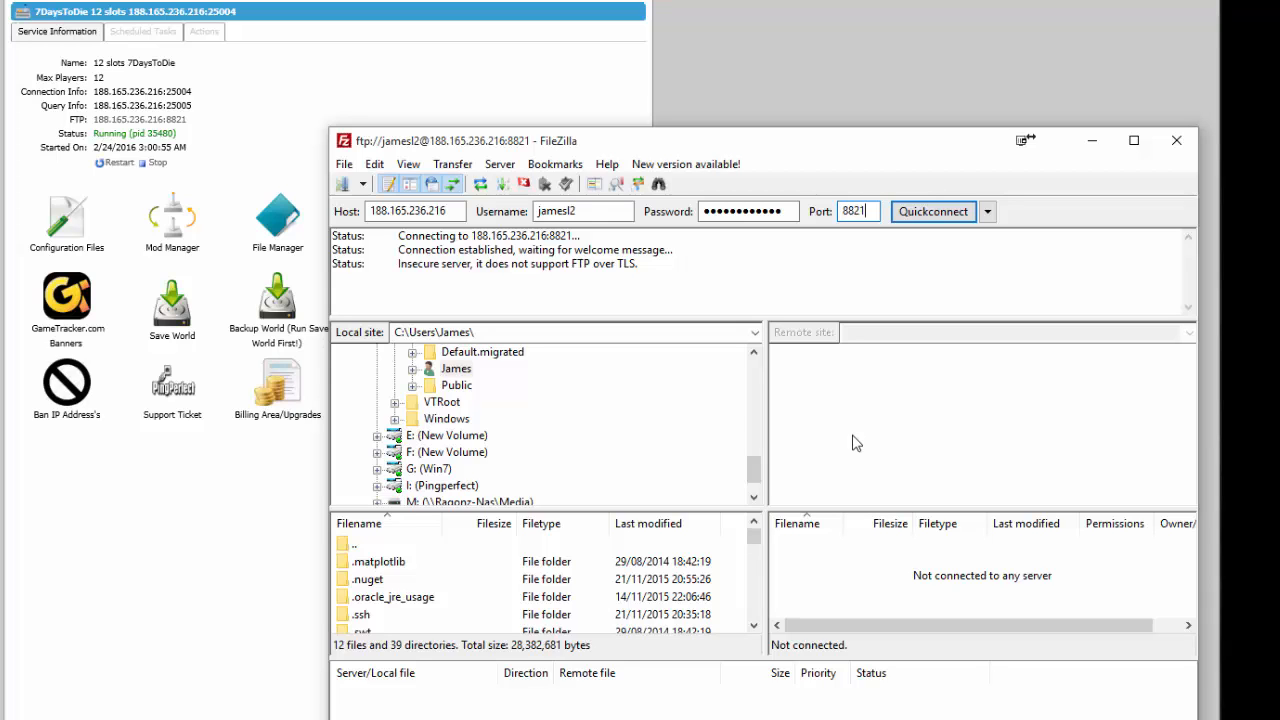
Accept the insecure FTP warning to complete the connection
{"action": "left_click", "coordinate": [932, 211]}
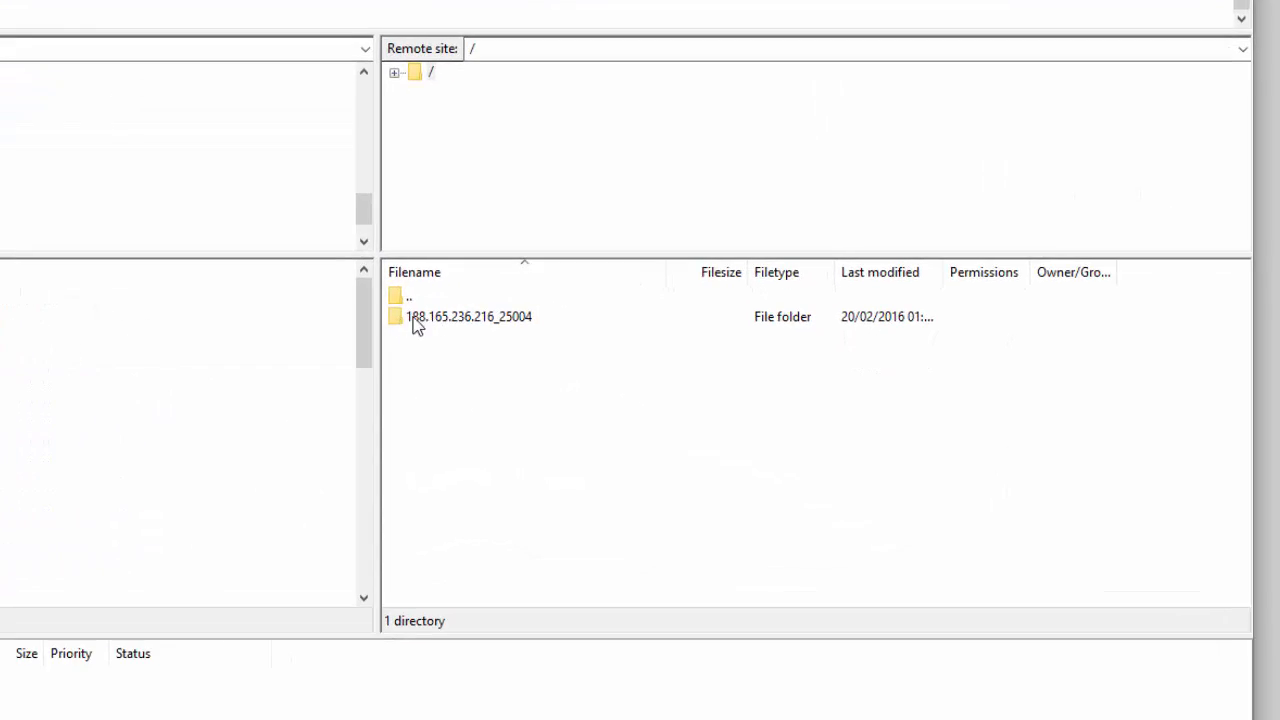
{"action": "mouse_move", "coordinate": [455, 329]}
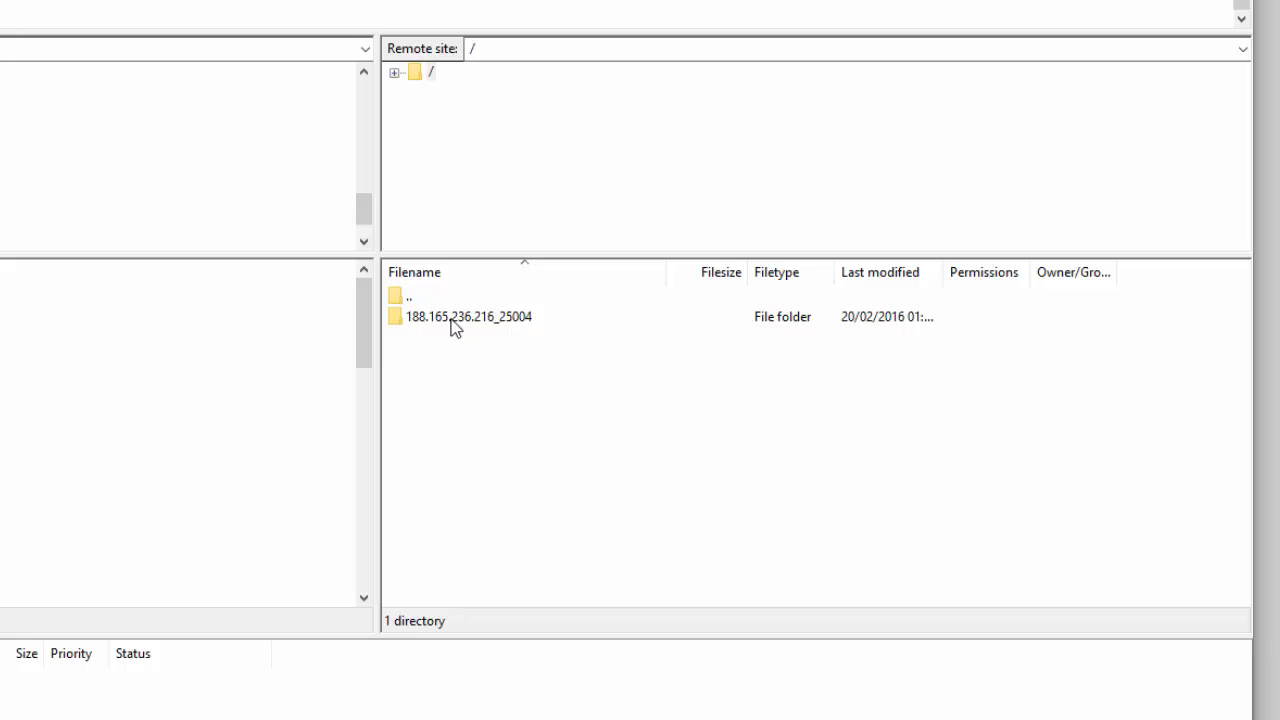
Open the remote server folder 188.165.236.216_25004 to list its files
{"action": "double_click", "coordinate": [468, 316]}
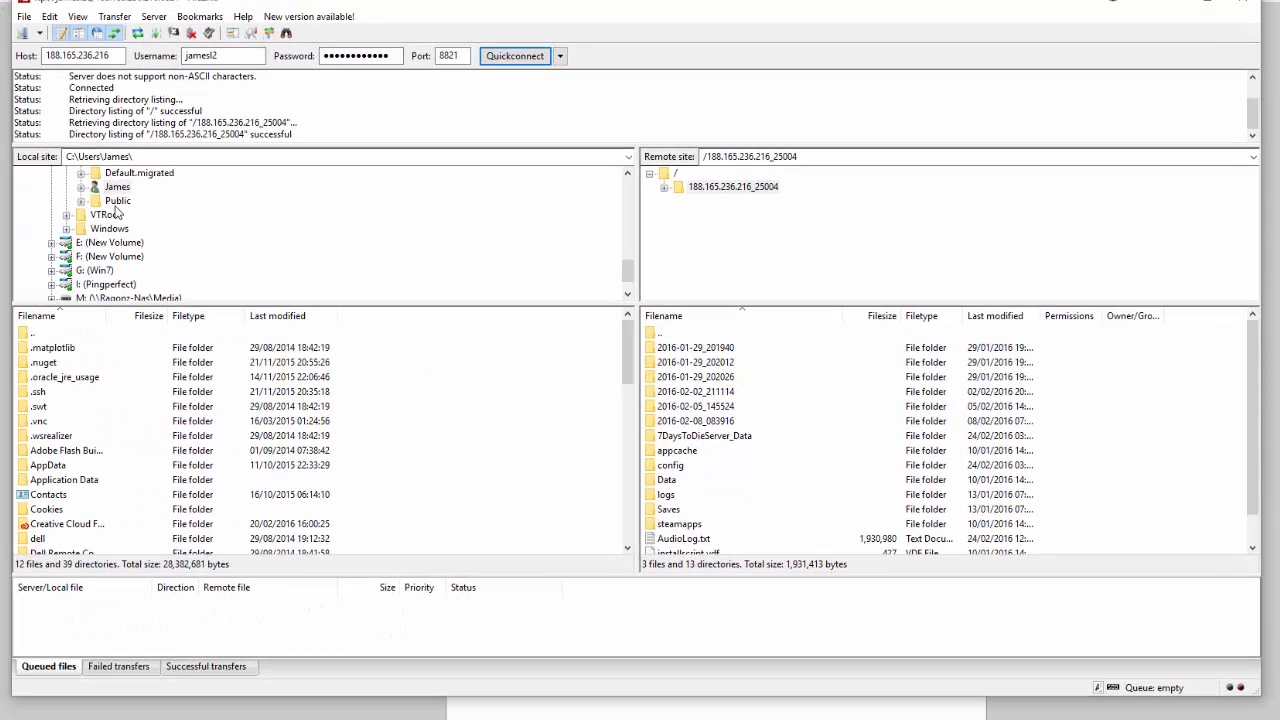
{"action": "mouse_move", "coordinate": [48, 437]}
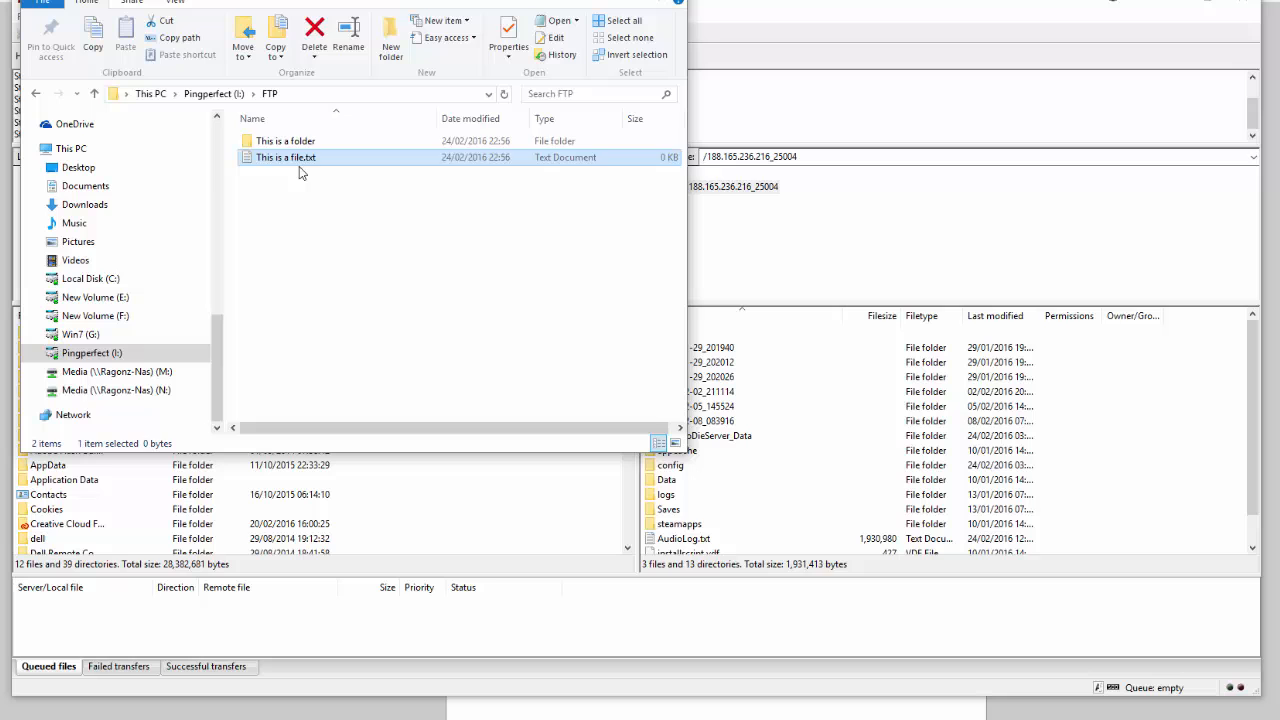
Select 'This is a folder' and 'This is a file.txt' in the Pingperfect (I:) FTP folder
{"action": "left_click", "coordinate": [285, 140]}
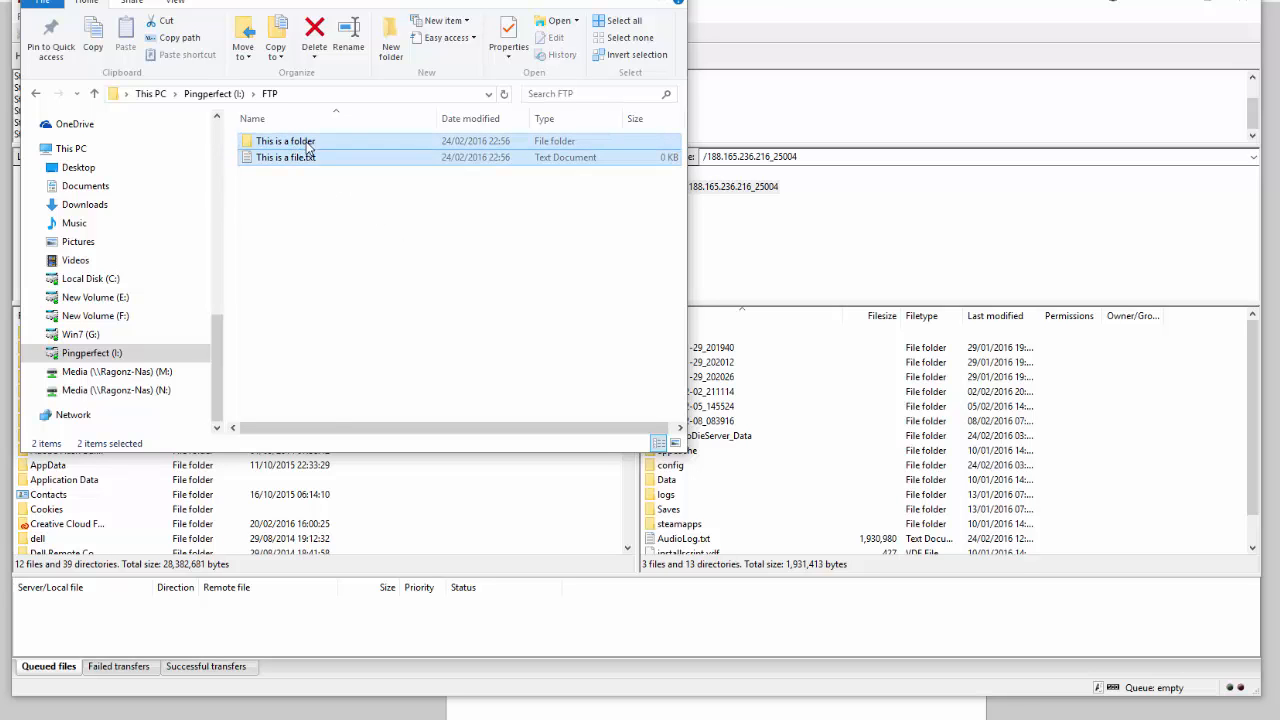